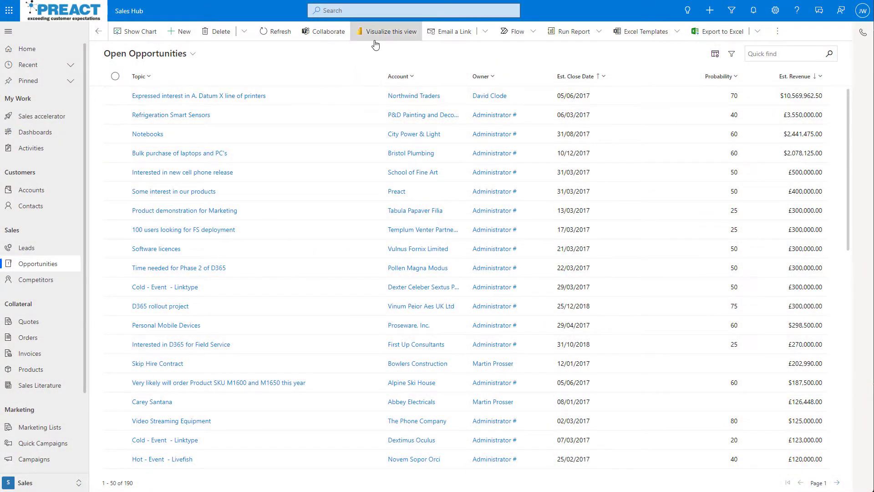
Generate a Power BI quick report of Open Opportunities, charting estimated value by owner
left_click(387, 31)
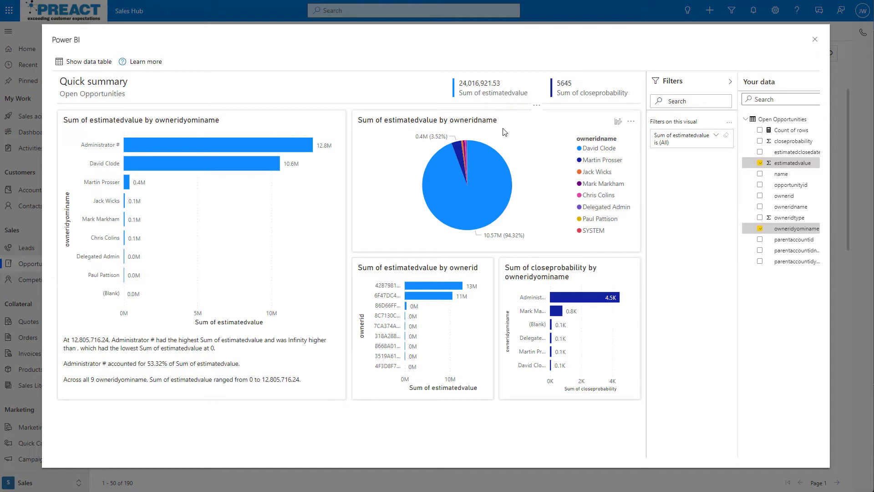
Turn the owner-name pie chart of estimated value into a column chart covering every owner
left_click(691, 134)
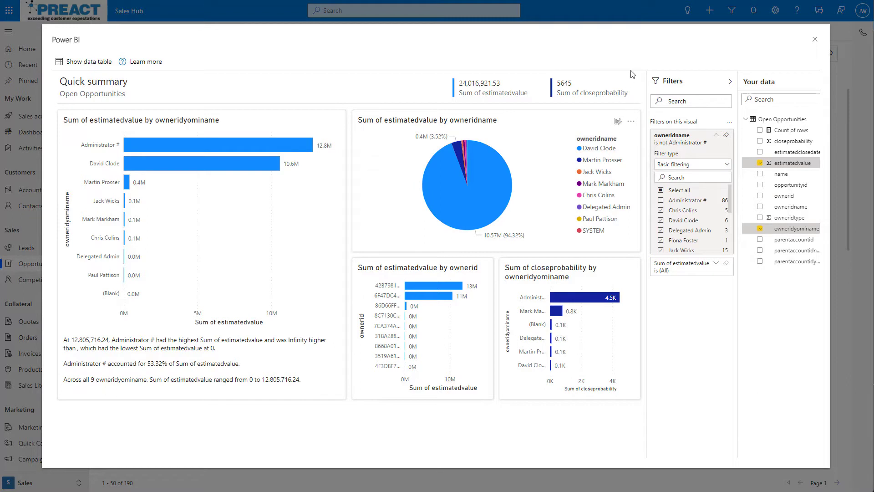
mouse_move(588, 122)
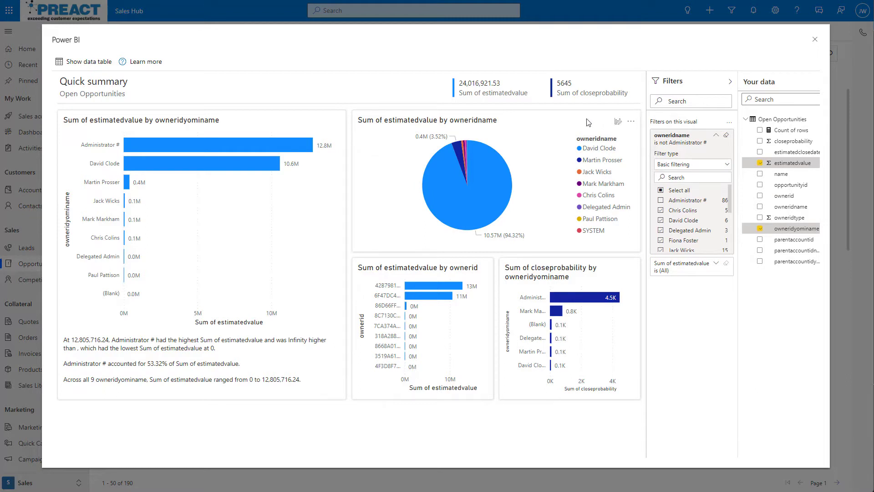
left_click(618, 121)
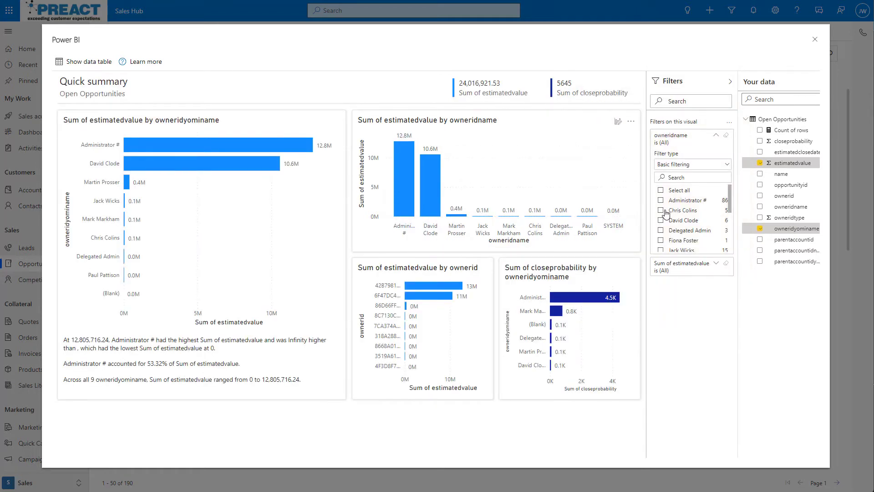
Leave the Power BI report and list the Power Apps apps matching 'sales'
left_click(661, 210)
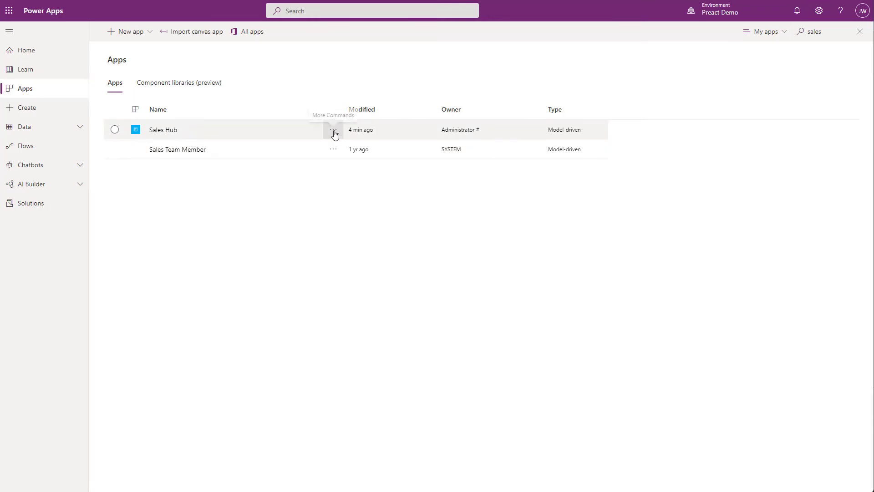
Open Sales Hub with 'Edit in preview' from its More Commands menu
left_click(332, 130)
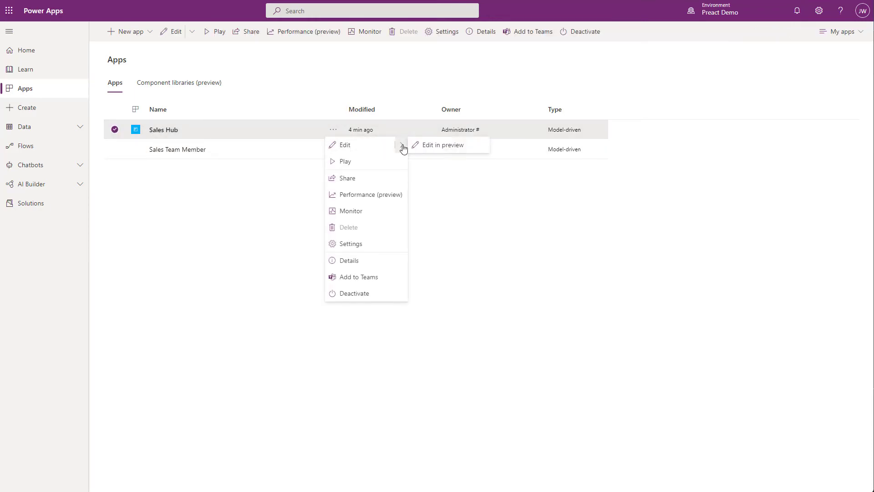
left_click(443, 145)
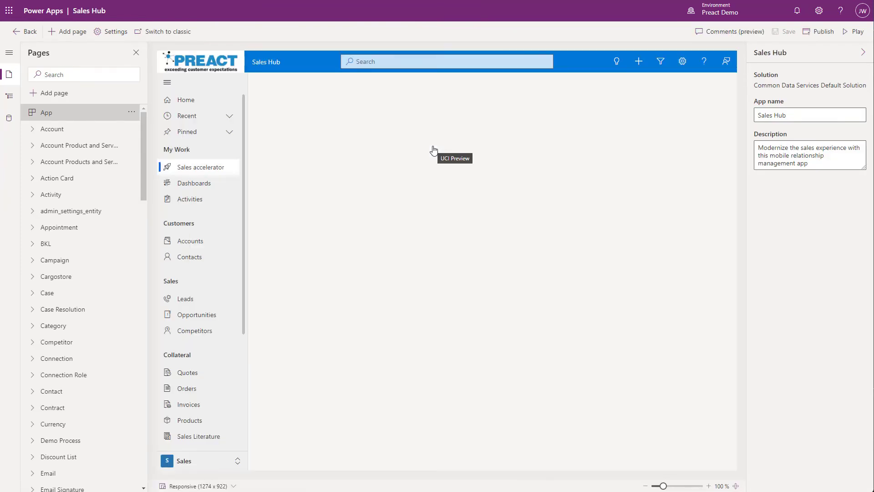
Show the Features section of the Sales Hub app's Settings
left_click(114, 32)
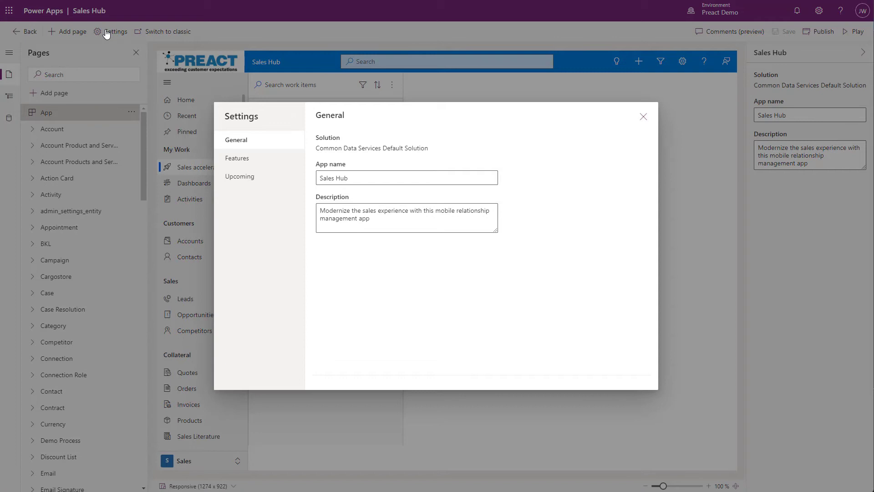
left_click(237, 158)
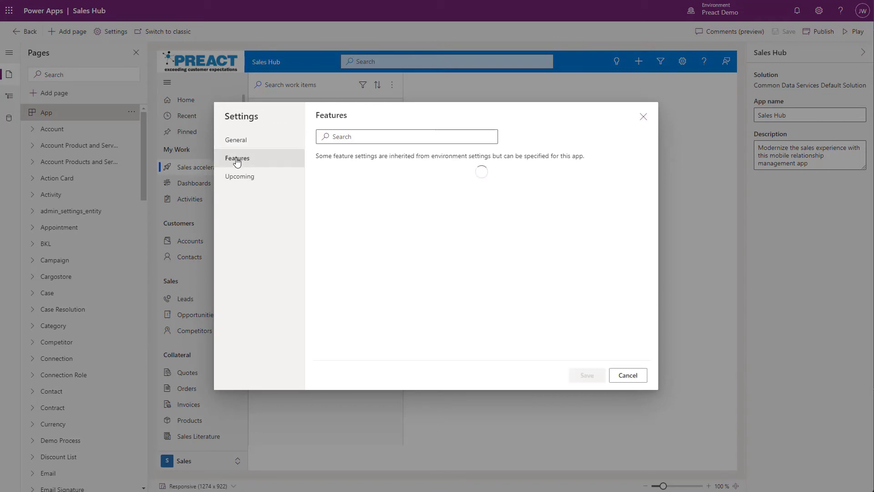